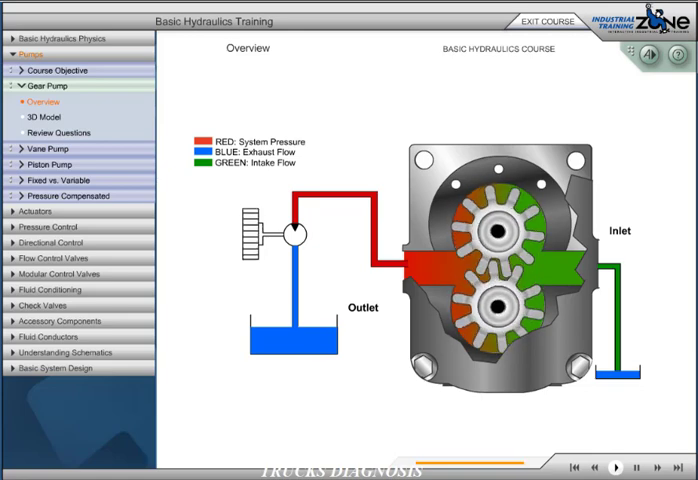
Go to the Vane Pump section's Unbalanced lesson from the course menu
{"action": "left_click", "coordinate": [40, 116]}
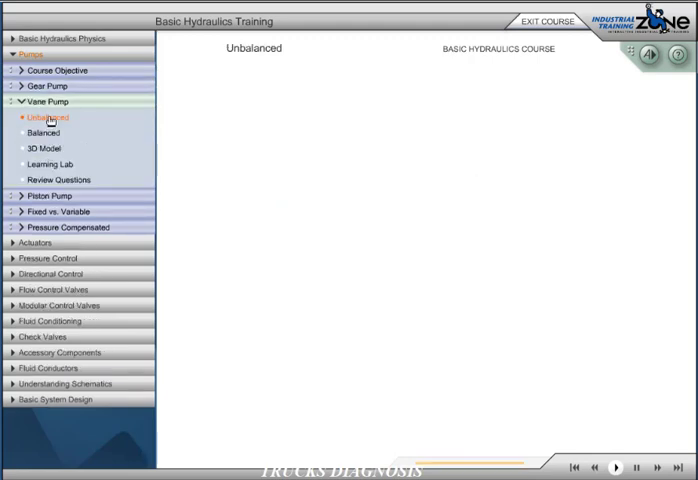
{"action": "left_click", "coordinate": [48, 120]}
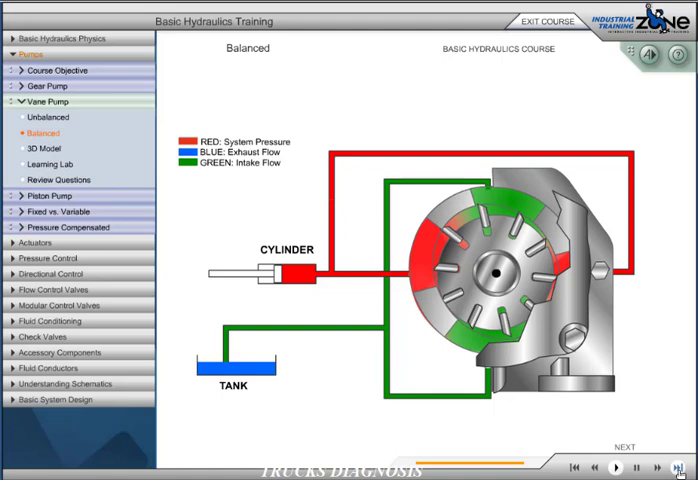
Show the vane pump 3D model and expand the Piston Pump section in the menu
{"action": "left_click", "coordinate": [44, 148]}
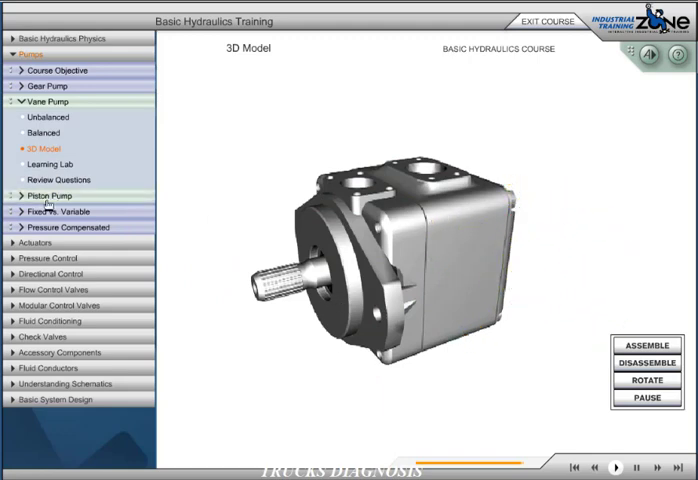
{"action": "left_click", "coordinate": [48, 194]}
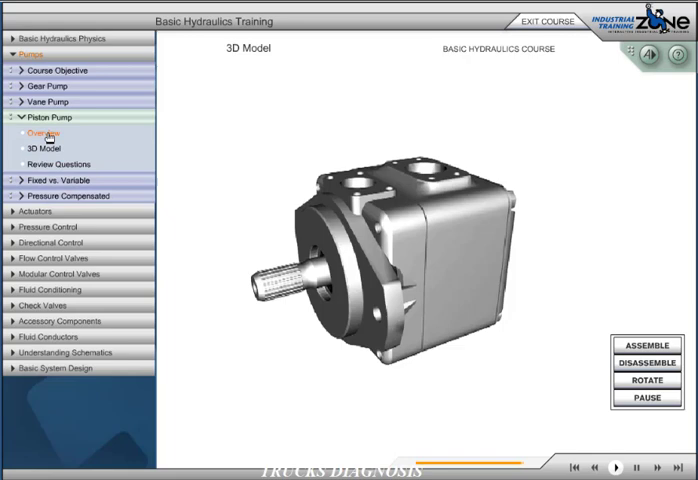
View the Piston Pump overview cutaway, then its 3D Model lesson
{"action": "left_click", "coordinate": [42, 132]}
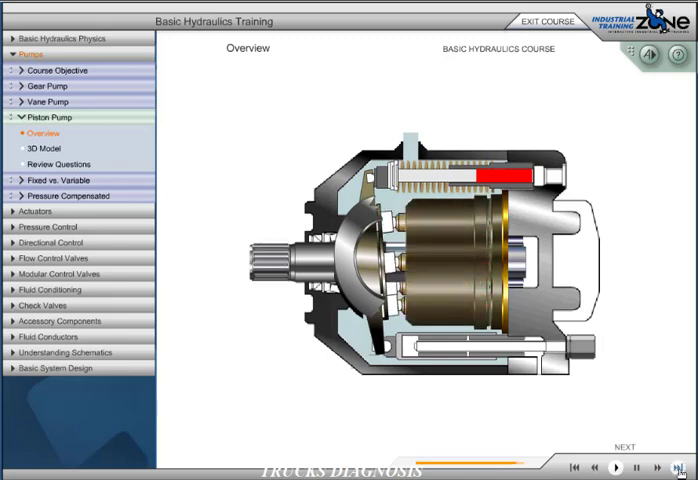
{"action": "left_click", "coordinate": [48, 148]}
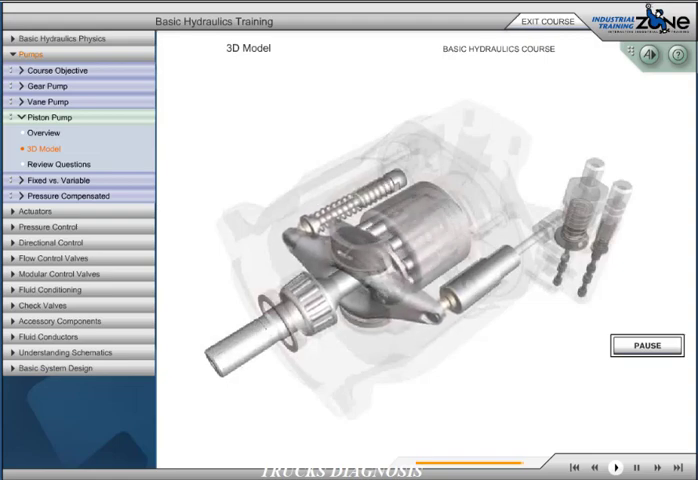
Stop the piston pump 3D animation and expand the Fixed vs. Variable section
{"action": "left_click", "coordinate": [644, 344]}
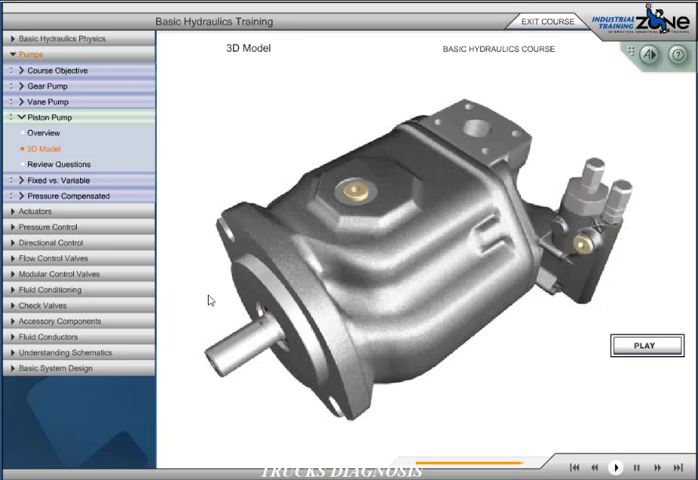
{"action": "left_click", "coordinate": [48, 180]}
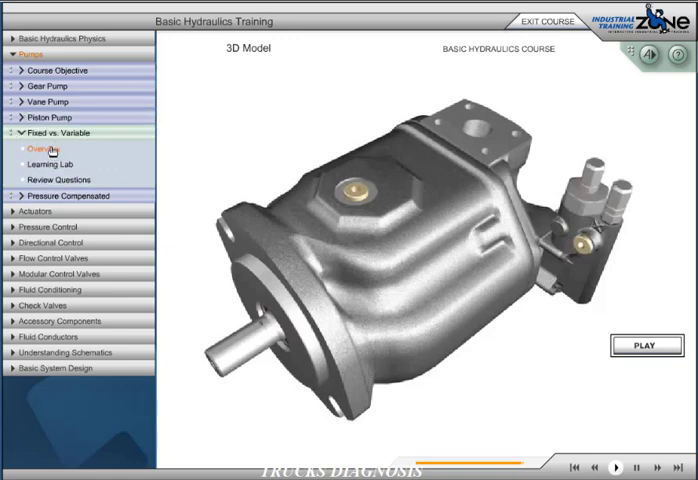
Play the Fixed vs. Variable overview lesson
{"action": "left_click", "coordinate": [44, 148]}
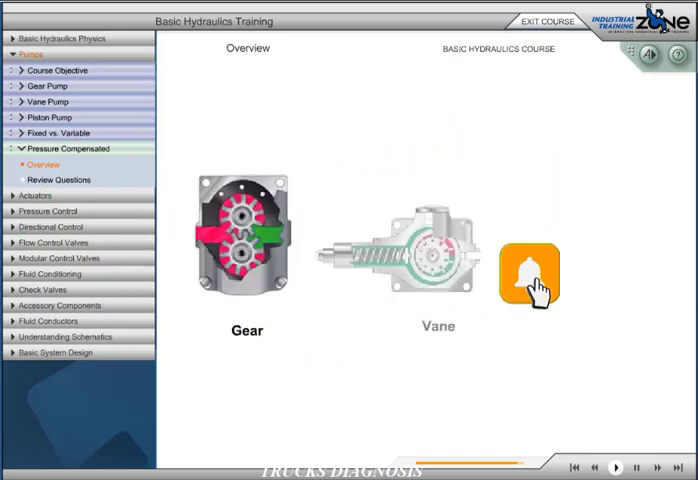
Reveal the piston pump illustration beside the gear and vane pumps via the hand icon
{"action": "left_click", "coordinate": [524, 272]}
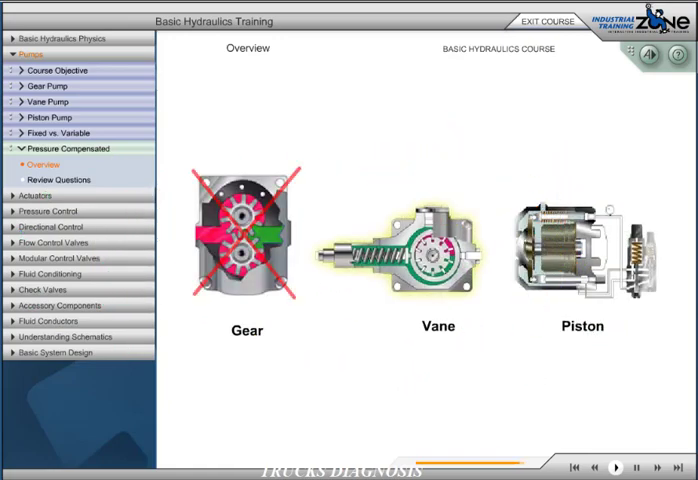